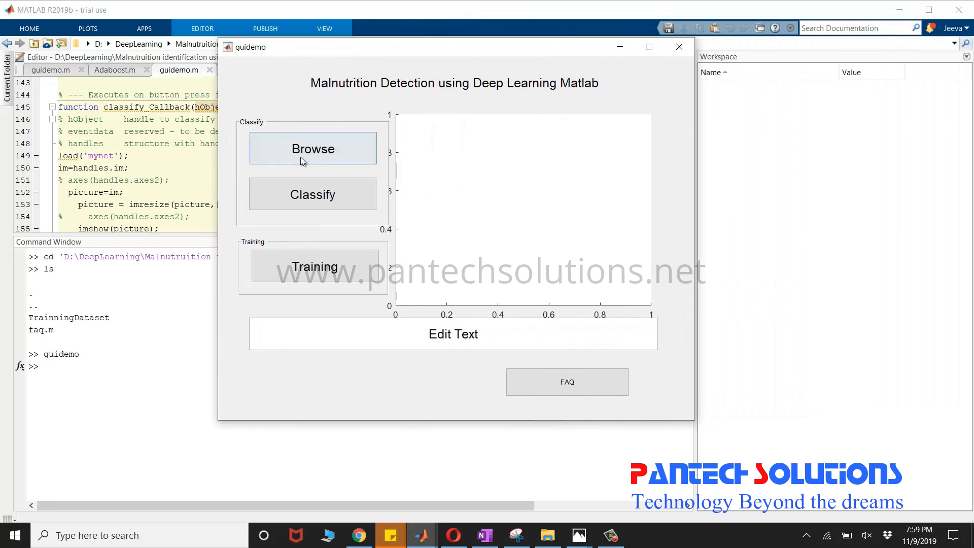
Load a malnourished child's photo from TrainningDataset\Malnutrition into the detection GUI.
left_click(313, 148)
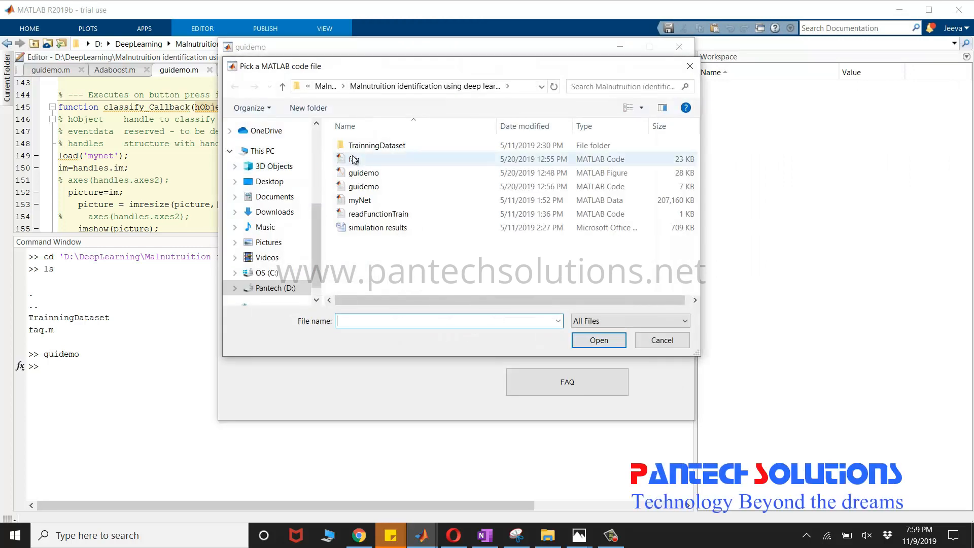
double_click(376, 145)
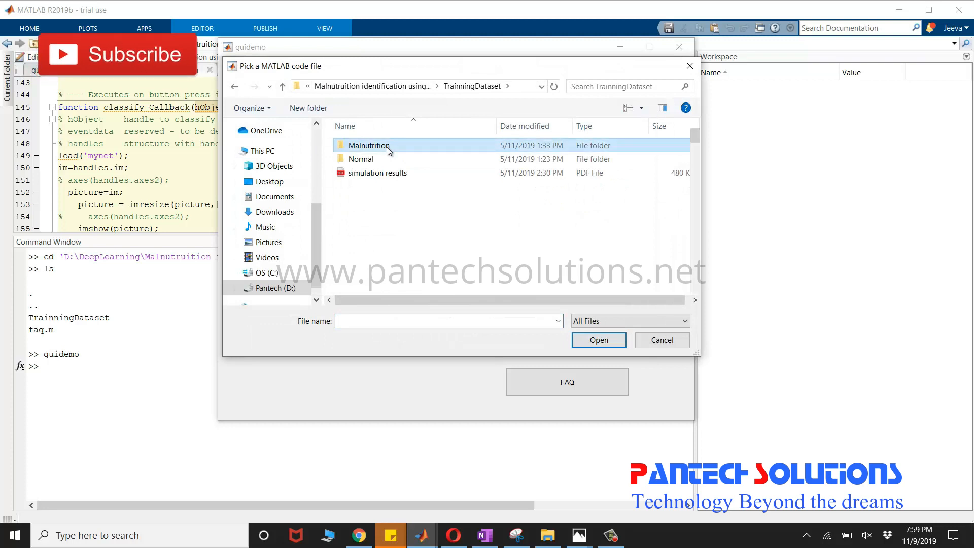
left_click(598, 340)
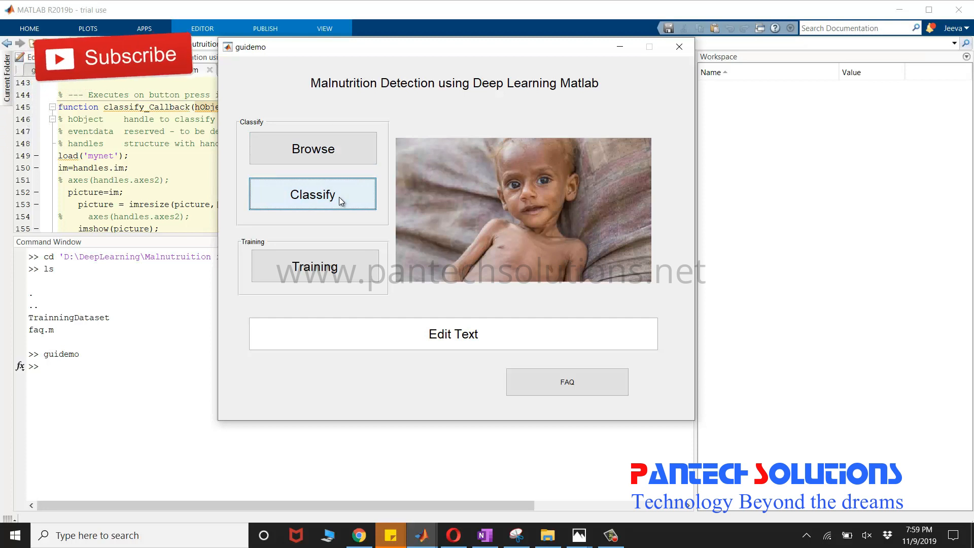
Load a young boy's photo from TrainningDataset\Normal and classify it as Normal.
left_click(312, 147)
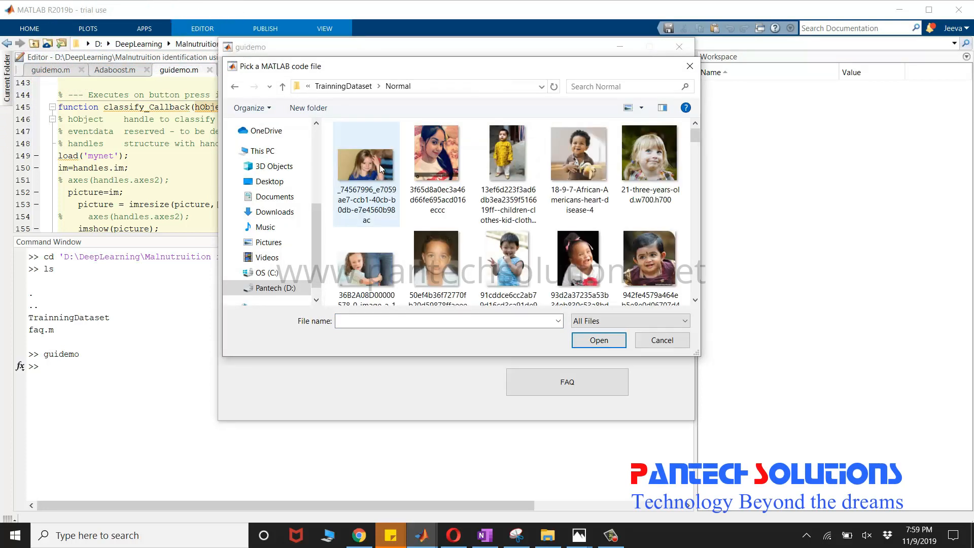
mouse_move(445, 252)
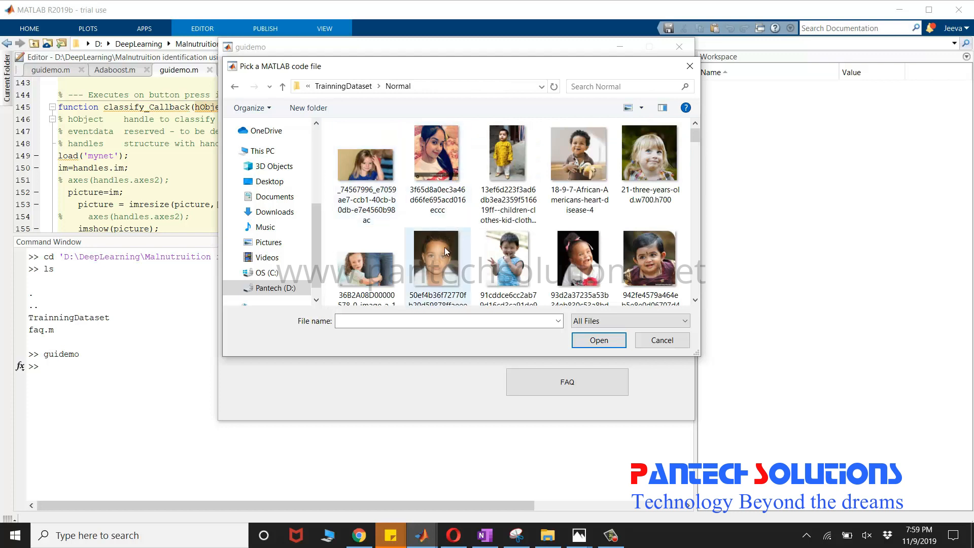
left_click(437, 258)
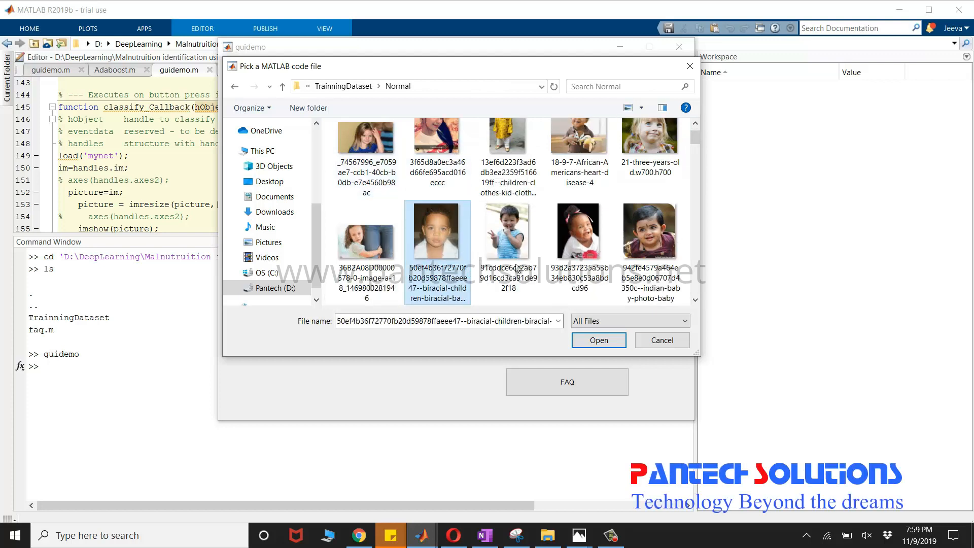
left_click(597, 340)
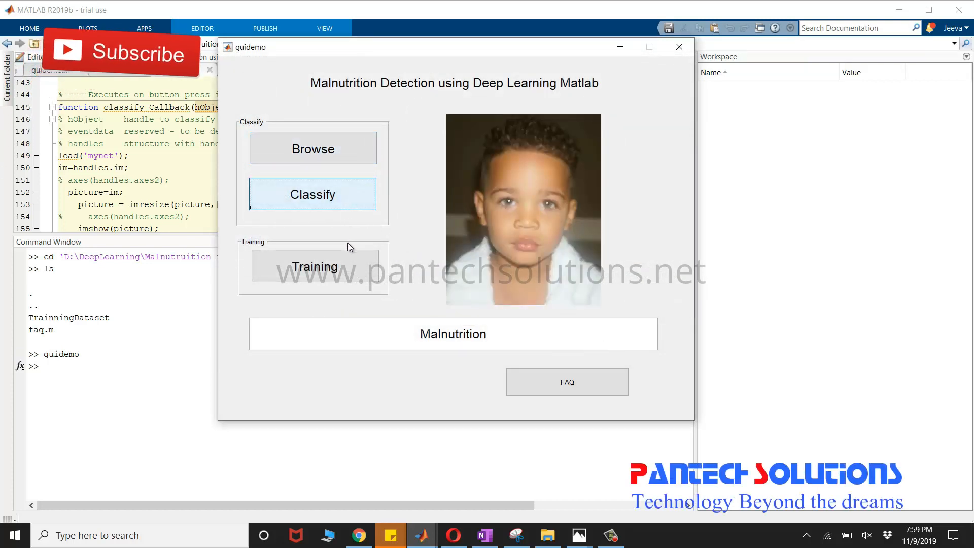
left_click(313, 194)
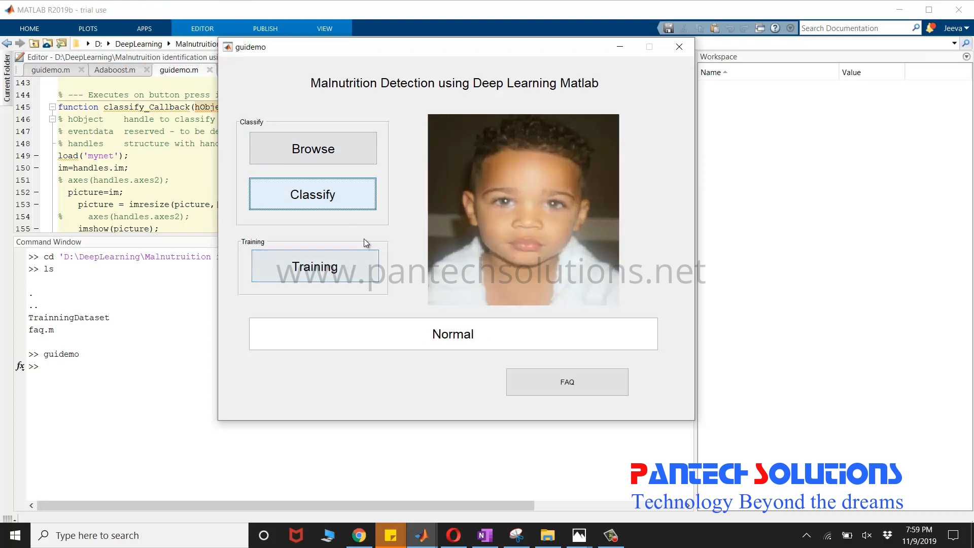